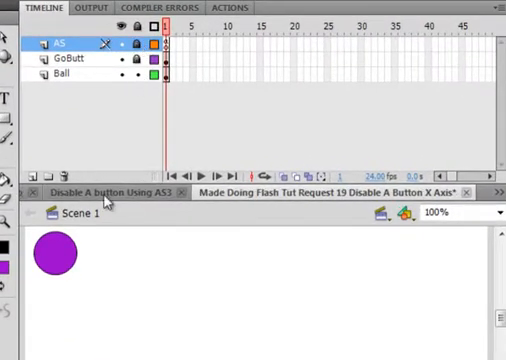
Step: Enter the Ball_mc symbol to inspect its timeline, then view the Go_btn listener code
{"action": "left_click", "coordinate": [62, 75]}
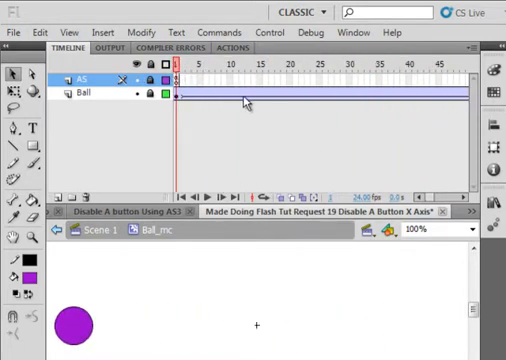
{"action": "left_click", "coordinate": [135, 82]}
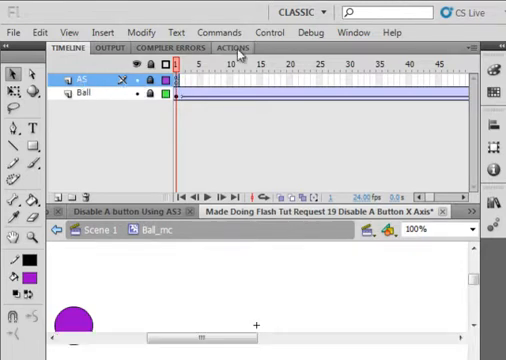
{"action": "left_click", "coordinate": [237, 47]}
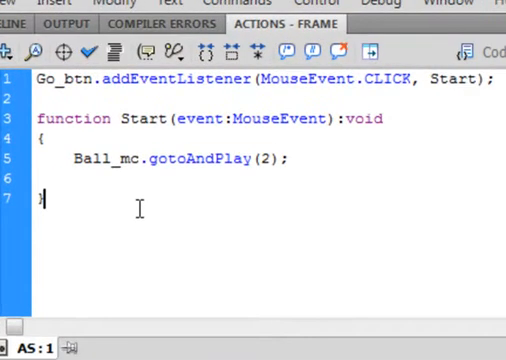
Step: Review the Go_btn click listener on frame 1 of the AS layer in Scene 1
{"action": "left_click", "coordinate": [50, 250]}
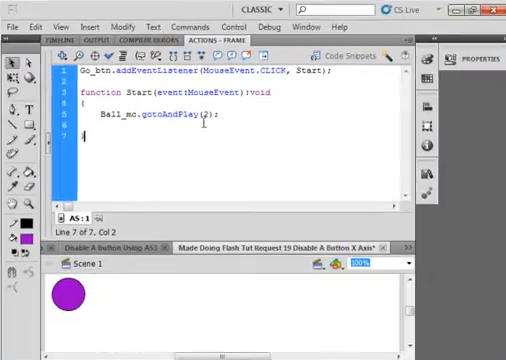
{"action": "left_click", "coordinate": [235, 27]}
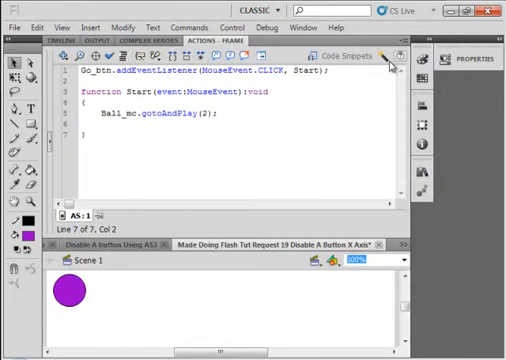
{"action": "left_click", "coordinate": [68, 40]}
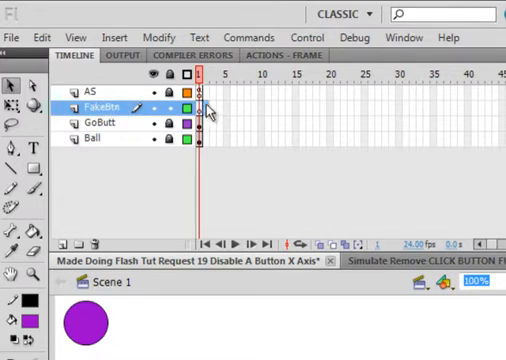
Step: Add a blank keyframe at FakeBtn frame 2 and place a Go button copy named GoFake_btn
{"action": "right_click", "coordinate": [205, 105]}
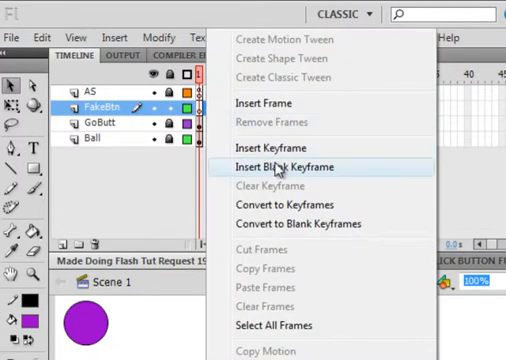
{"action": "left_click", "coordinate": [287, 167]}
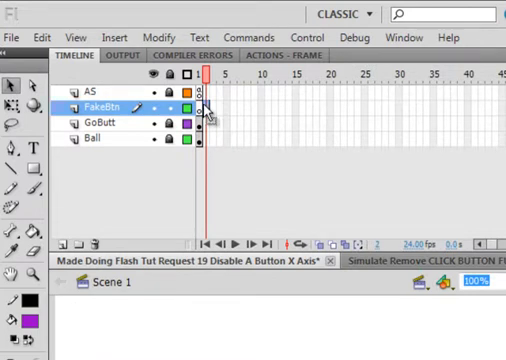
{"action": "left_click", "coordinate": [151, 105]}
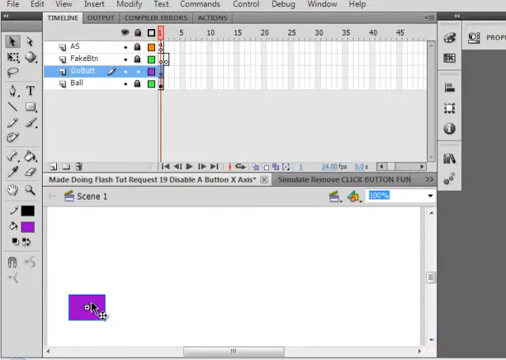
{"action": "right_click", "coordinate": [95, 305]}
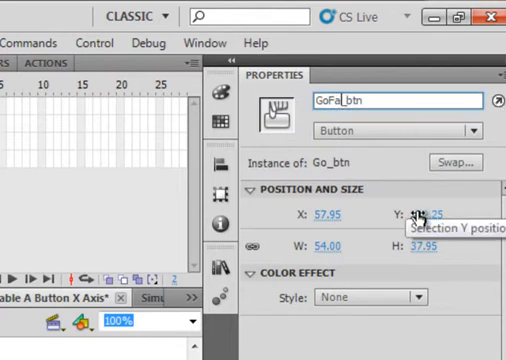
{"action": "type", "text": "keBtn"}
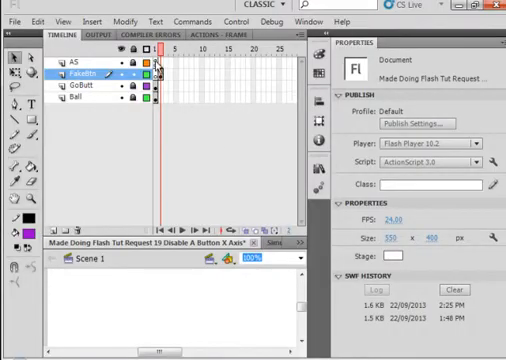
Step: Add gotoAndStop(2) after Ball_mc.gotoAndPlay(2) inside the Start function
{"action": "left_click", "coordinate": [70, 63]}
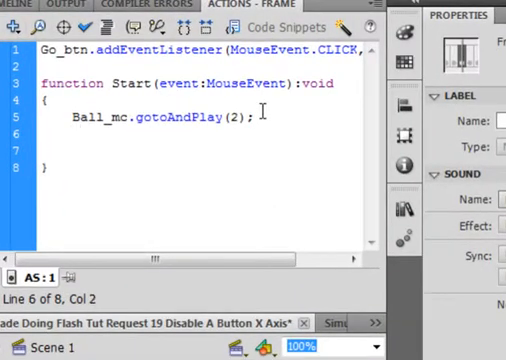
{"action": "type", "text": "goto"}
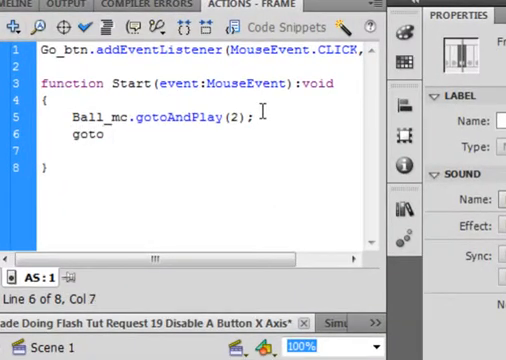
{"action": "type", "text": "AndSto"}
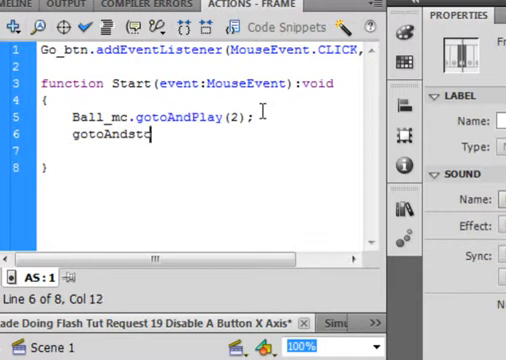
{"action": "type", "text": "r"}
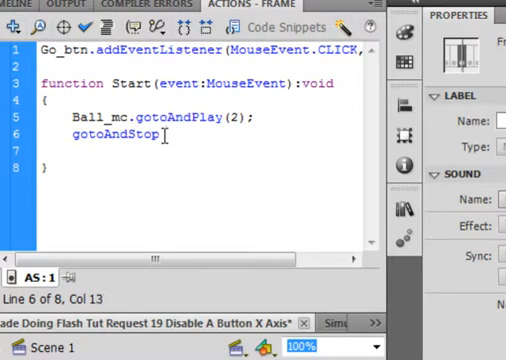
{"action": "type", "text": "(2"}
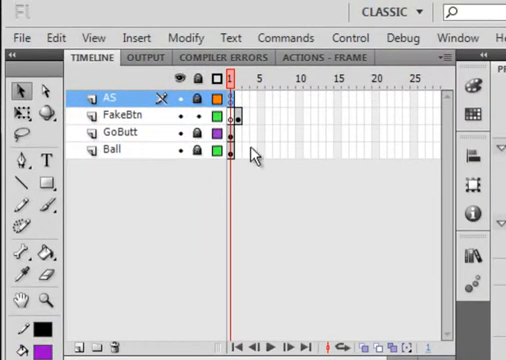
Step: Insert a keyframe at Ball layer frame 2 and add stop(); as line 1 of the script
{"action": "right_click", "coordinate": [231, 152]}
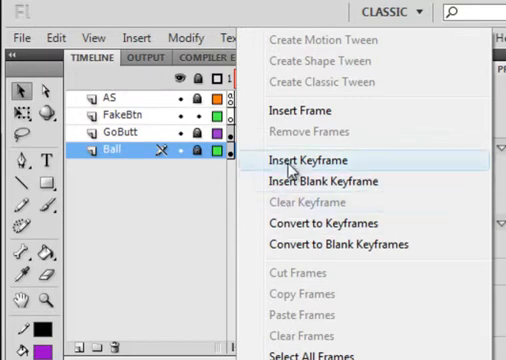
{"action": "left_click", "coordinate": [312, 158]}
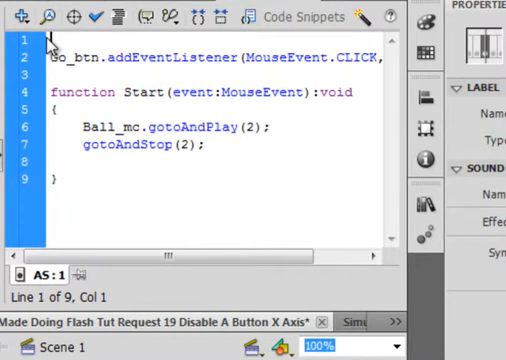
{"action": "type", "text": "stop();"}
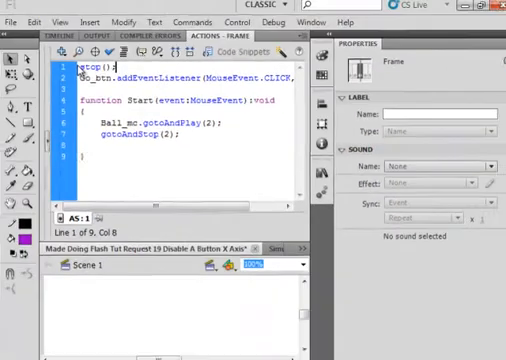
Step: Test the movie in Flash Professional and press Go to watch the ball move
{"action": "left_click", "coordinate": [235, 23]}
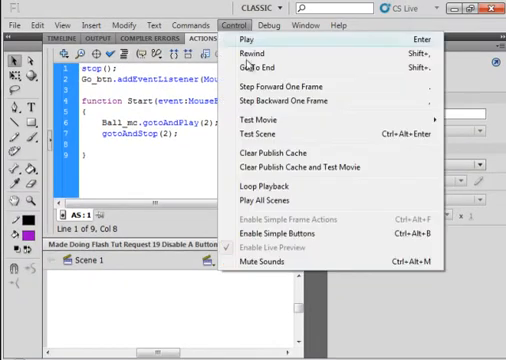
{"action": "left_click", "coordinate": [259, 118]}
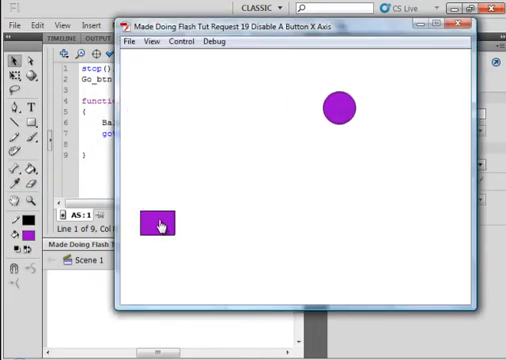
{"action": "left_click", "coordinate": [159, 222]}
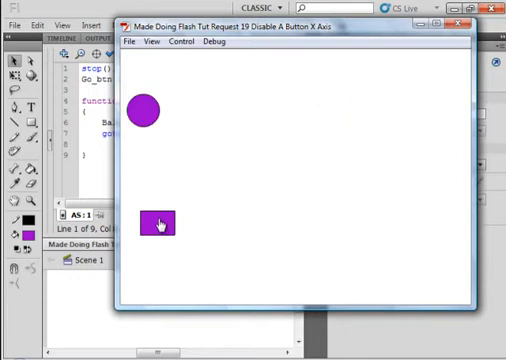
{"action": "mouse_move", "coordinate": [150, 105]}
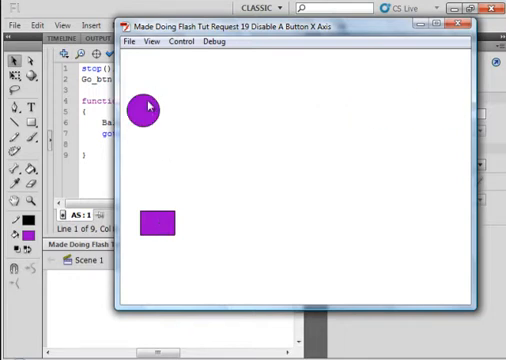
{"action": "mouse_move", "coordinate": [156, 222]}
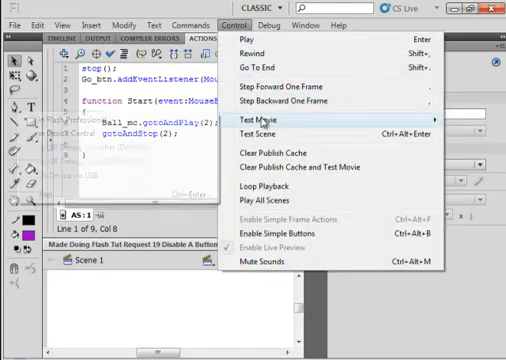
{"action": "left_click", "coordinate": [267, 117]}
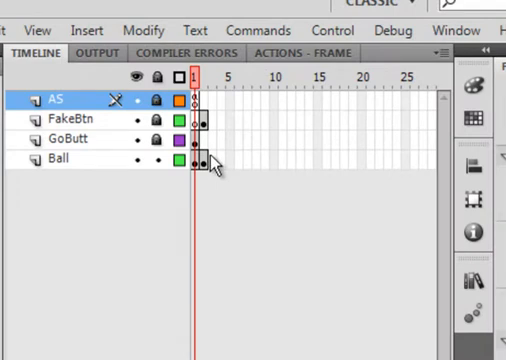
Step: Open the Ball_mc movie clip from the Ball layer frame for editing
{"action": "right_click", "coordinate": [205, 160]}
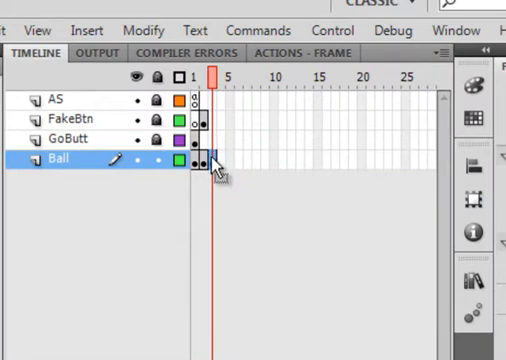
{"action": "left_click", "coordinate": [481, 285]}
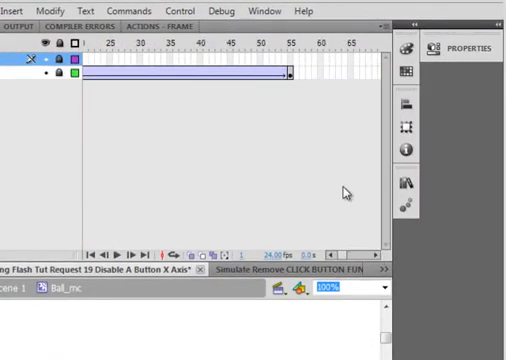
Step: Insert a keyframe at frame 55 of Ball_mc's AS layer and paste the script there
{"action": "right_click", "coordinate": [290, 62]}
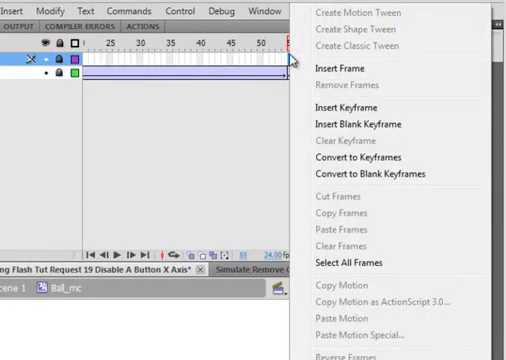
{"action": "left_click", "coordinate": [336, 67]}
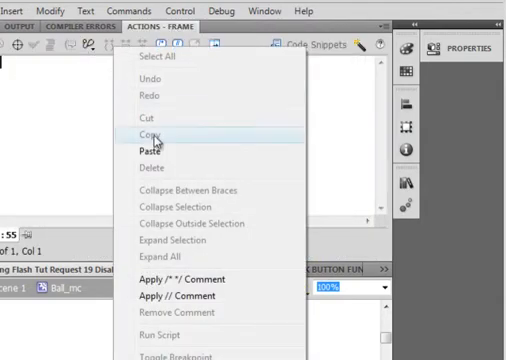
{"action": "left_click", "coordinate": [144, 151]}
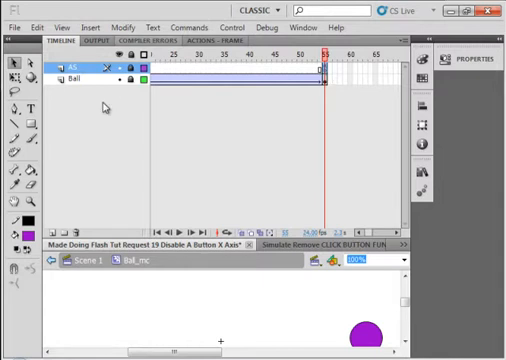
{"action": "mouse_move", "coordinate": [397, 159]}
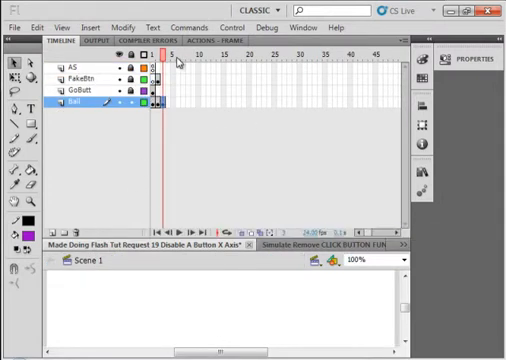
Step: Select frame 1 of the Scene 1 AS layer and open its Actions script
{"action": "left_click", "coordinate": [75, 64]}
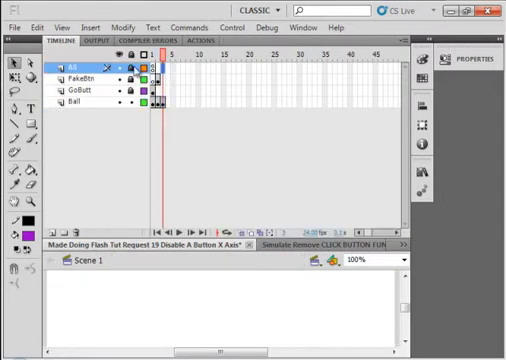
{"action": "right_click", "coordinate": [155, 78]}
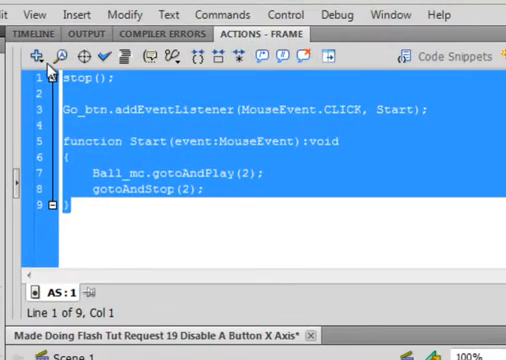
Step: Copy the frame 1 script into frame 3, renaming to GoFake_btn and Start2
{"action": "right_click", "coordinate": [200, 130]}
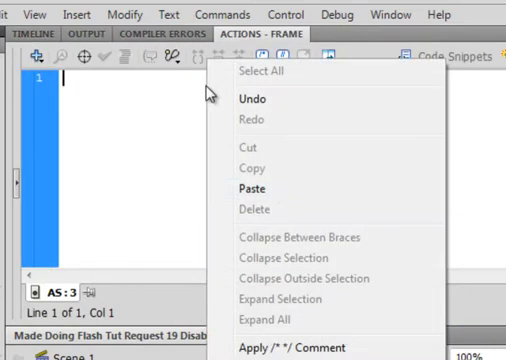
{"action": "left_click", "coordinate": [253, 189]}
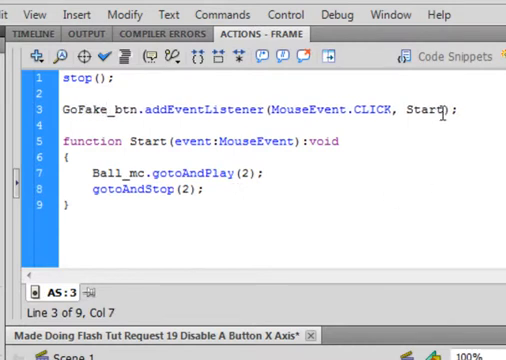
{"action": "type", "text": "2"}
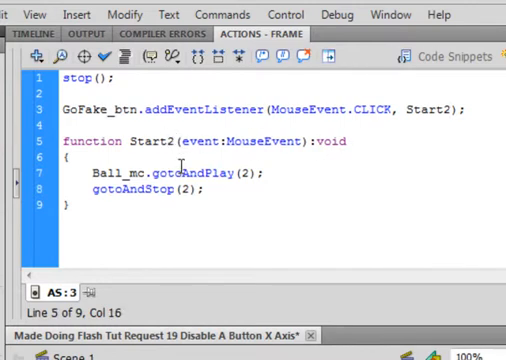
Step: Insert keyframes at frame 3 on the FakeBtn and GoButt layers
{"action": "left_click", "coordinate": [30, 35]}
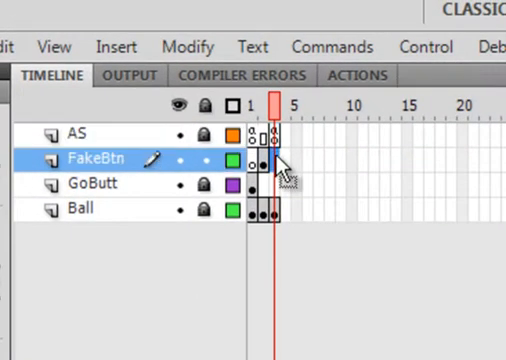
{"action": "mouse_move", "coordinate": [100, 165]}
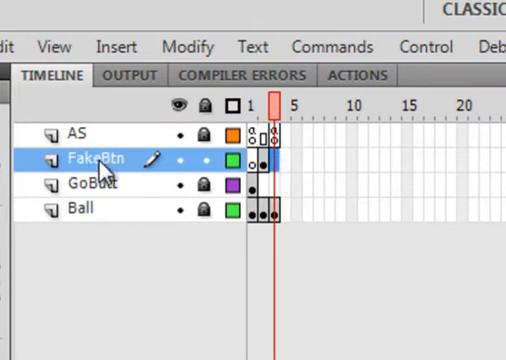
{"action": "right_click", "coordinate": [270, 160]}
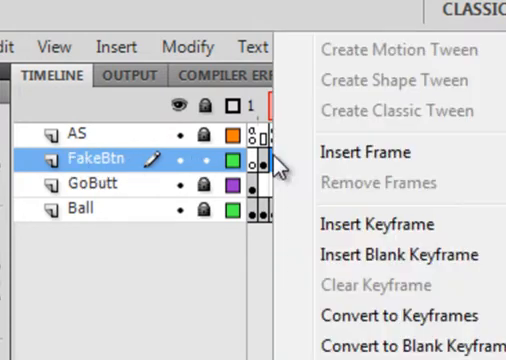
{"action": "mouse_move", "coordinate": [372, 224]}
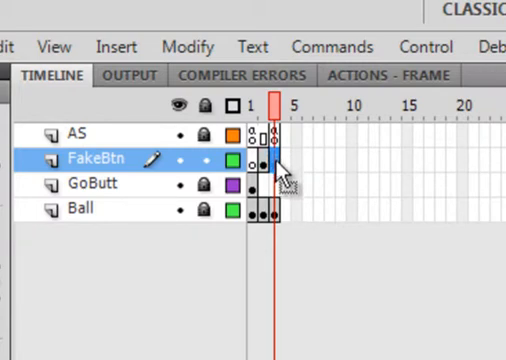
{"action": "left_click", "coordinate": [85, 183]}
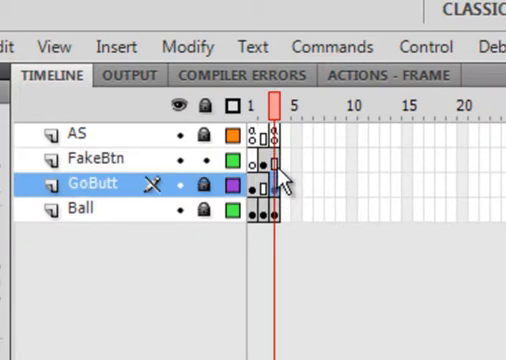
{"action": "right_click", "coordinate": [278, 158]}
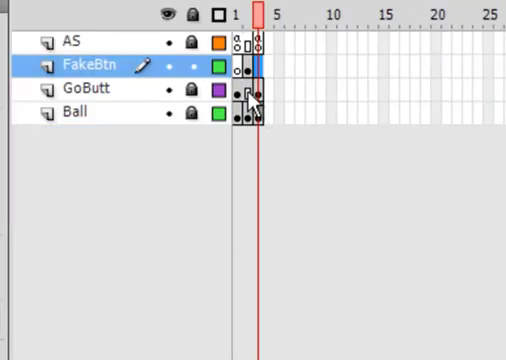
{"action": "left_click", "coordinate": [85, 89]}
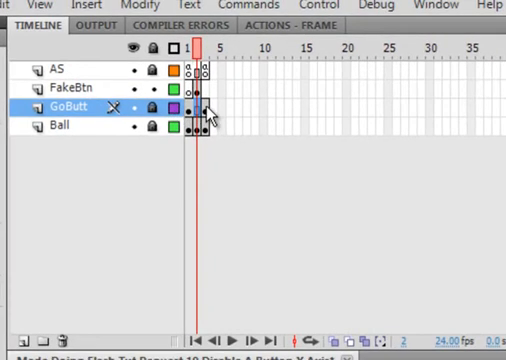
{"action": "right_click", "coordinate": [200, 112]}
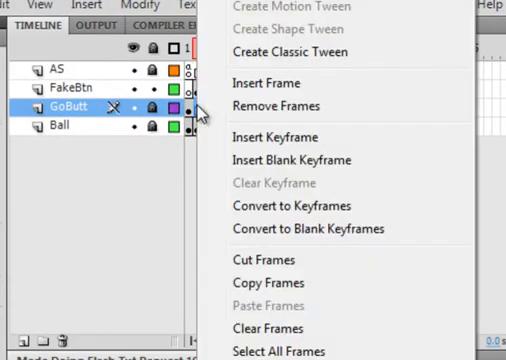
{"action": "left_click", "coordinate": [265, 328]}
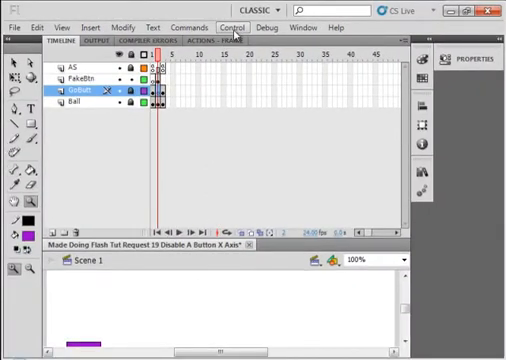
{"action": "left_click", "coordinate": [234, 27]}
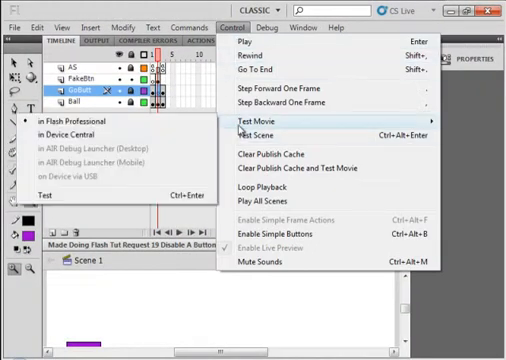
{"action": "left_click", "coordinate": [268, 121]}
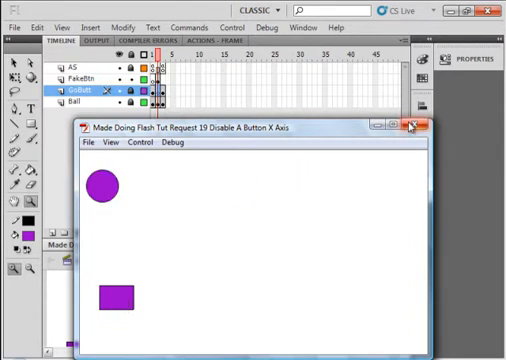
{"action": "left_click", "coordinate": [417, 125]}
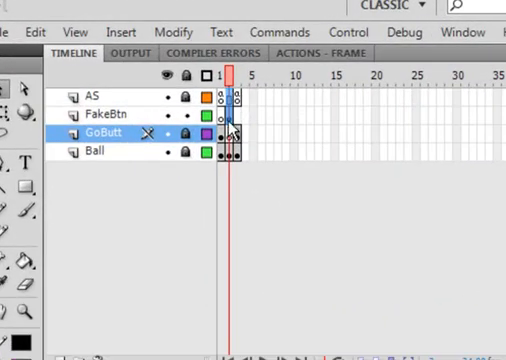
Step: Remove the extra frames across the layers, then delete the FakeBtn layer
{"action": "left_click", "coordinate": [100, 152]}
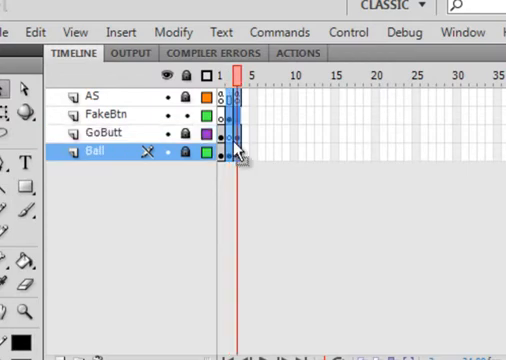
{"action": "right_click", "coordinate": [238, 150]}
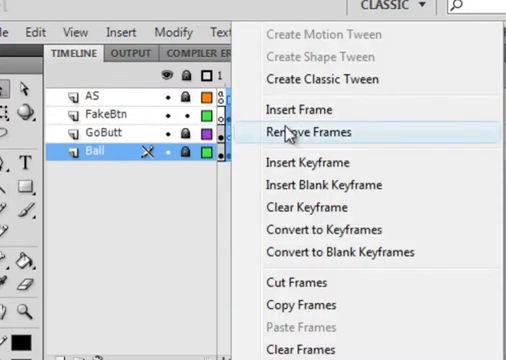
{"action": "left_click", "coordinate": [300, 132]}
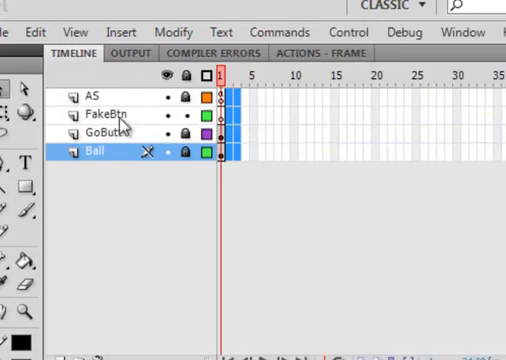
{"action": "right_click", "coordinate": [97, 114]}
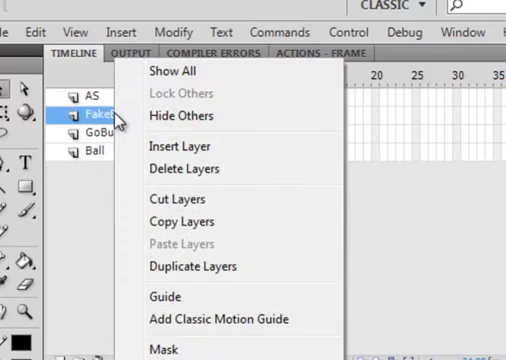
{"action": "left_click", "coordinate": [181, 170]}
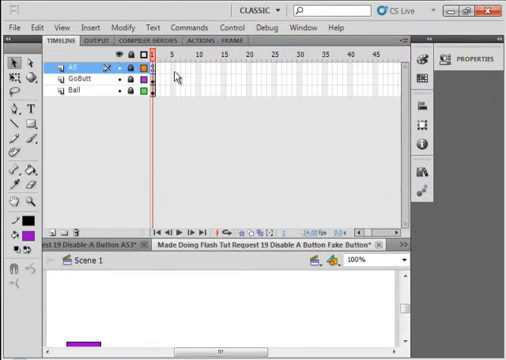
Step: Insert a keyframe on the AS layer and type stop() into frame 1's script
{"action": "right_click", "coordinate": [155, 93]}
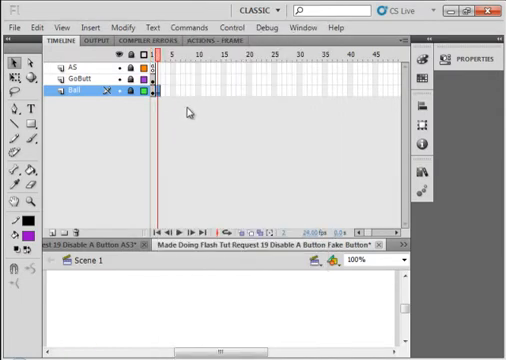
{"action": "right_click", "coordinate": [175, 65]}
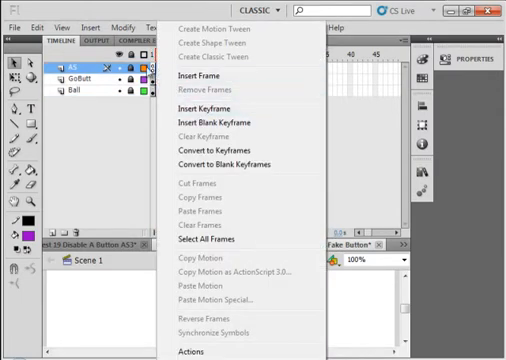
{"action": "mouse_move", "coordinate": [207, 107]}
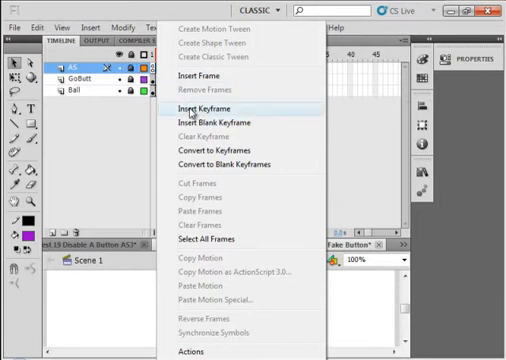
{"action": "left_click", "coordinate": [207, 108]}
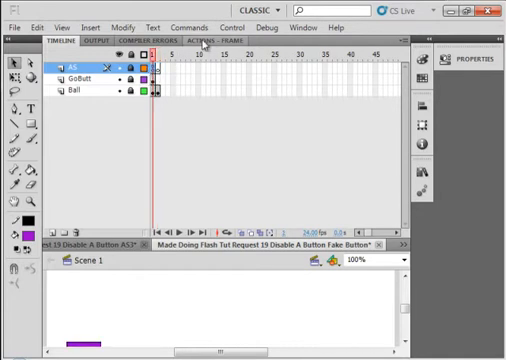
{"action": "left_click", "coordinate": [218, 38]}
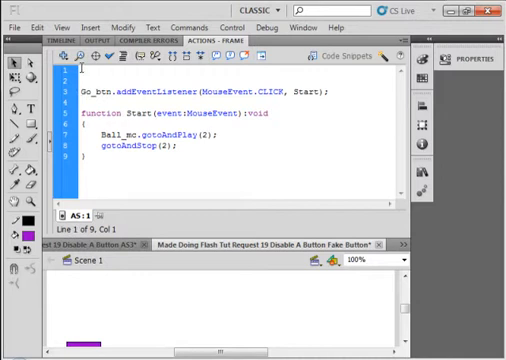
{"action": "type", "text": "stop();"}
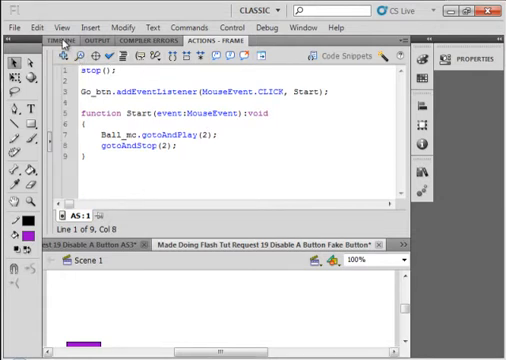
Step: Insert a keyframe on the timeline layers
{"action": "left_click", "coordinate": [56, 39]}
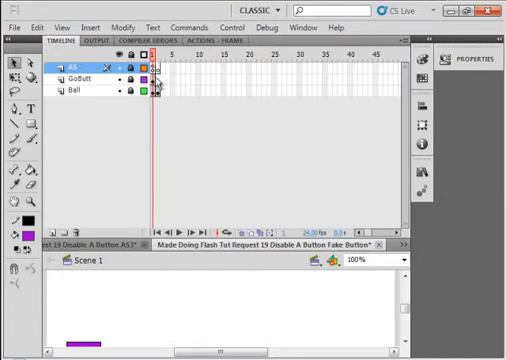
{"action": "right_click", "coordinate": [155, 85]}
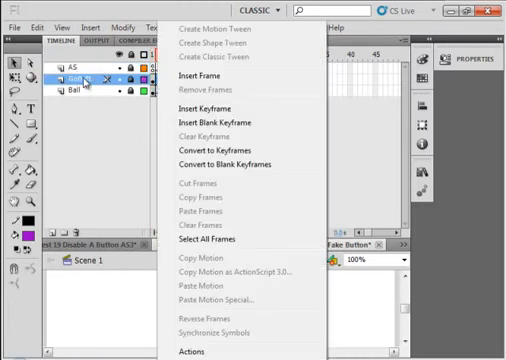
{"action": "left_click", "coordinate": [205, 102]}
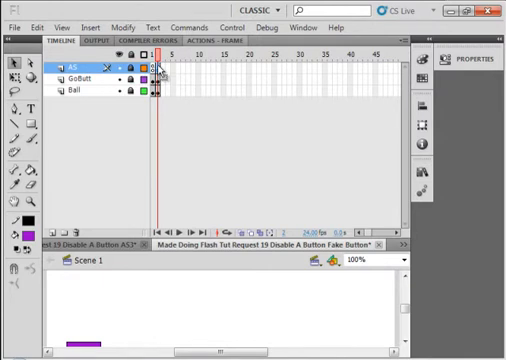
{"action": "mouse_move", "coordinate": [208, 45]}
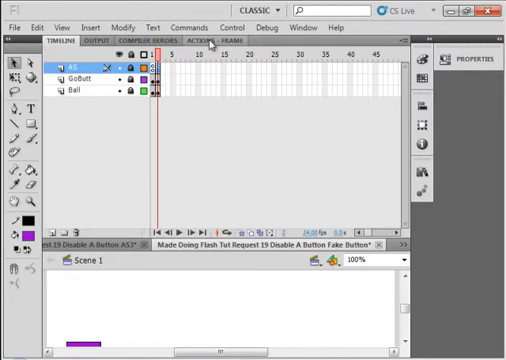
Step: Paste the copied code into the empty frame 2 script
{"action": "left_click", "coordinate": [214, 39]}
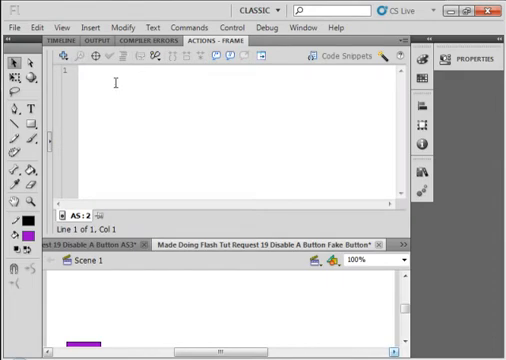
{"action": "right_click", "coordinate": [110, 85]}
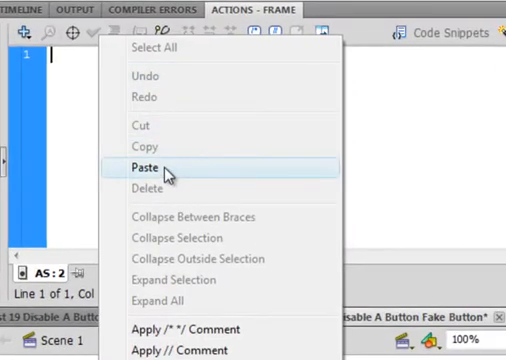
{"action": "left_click", "coordinate": [146, 164]}
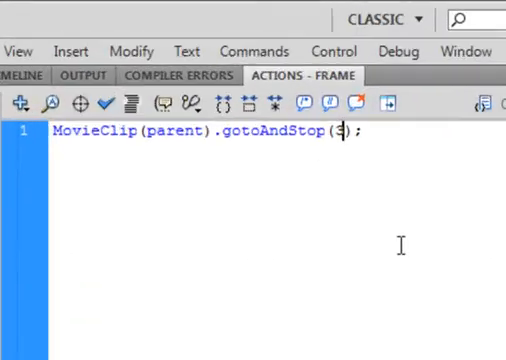
Step: Replace the gotoAndStop frame number with 1 in Ball_mc's frame 55 script
{"action": "key", "text": "Backspace"}
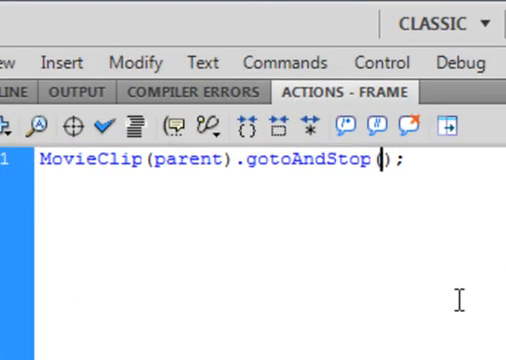
{"action": "type", "text": "1"}
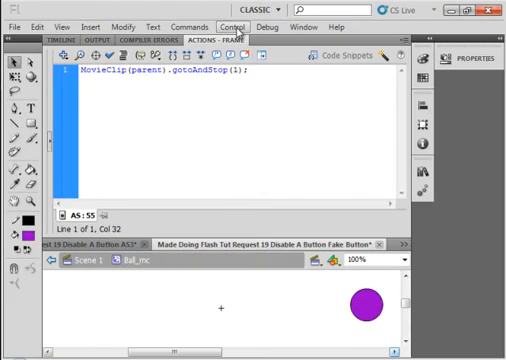
Step: Run Control > Test Movie in Flash Professional
{"action": "left_click", "coordinate": [234, 25]}
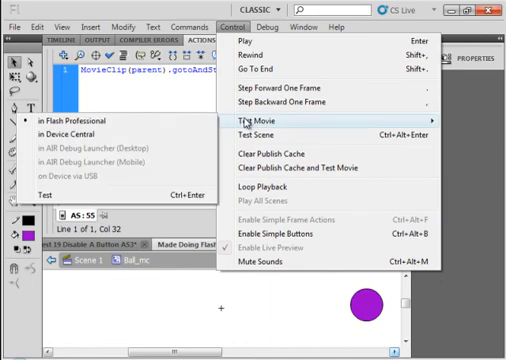
{"action": "left_click", "coordinate": [262, 122]}
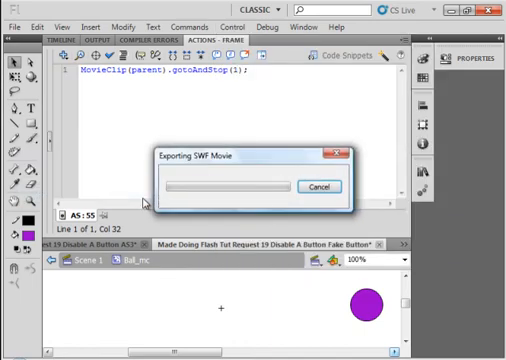